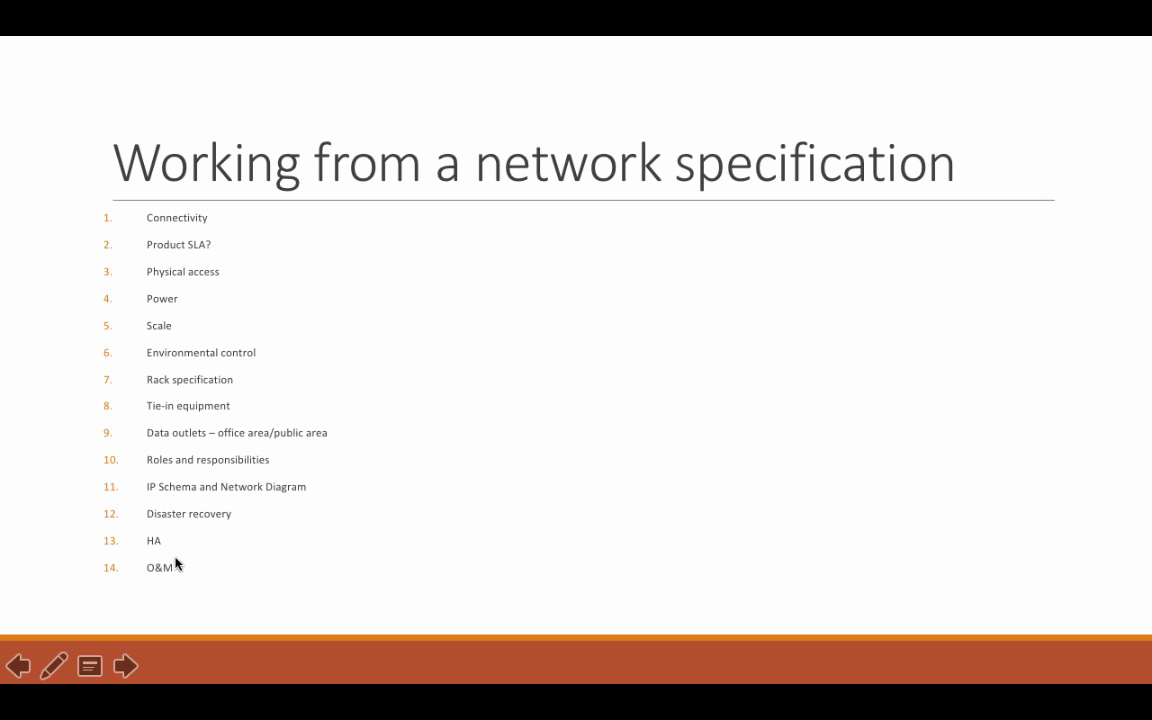
mouse_move(133, 540)
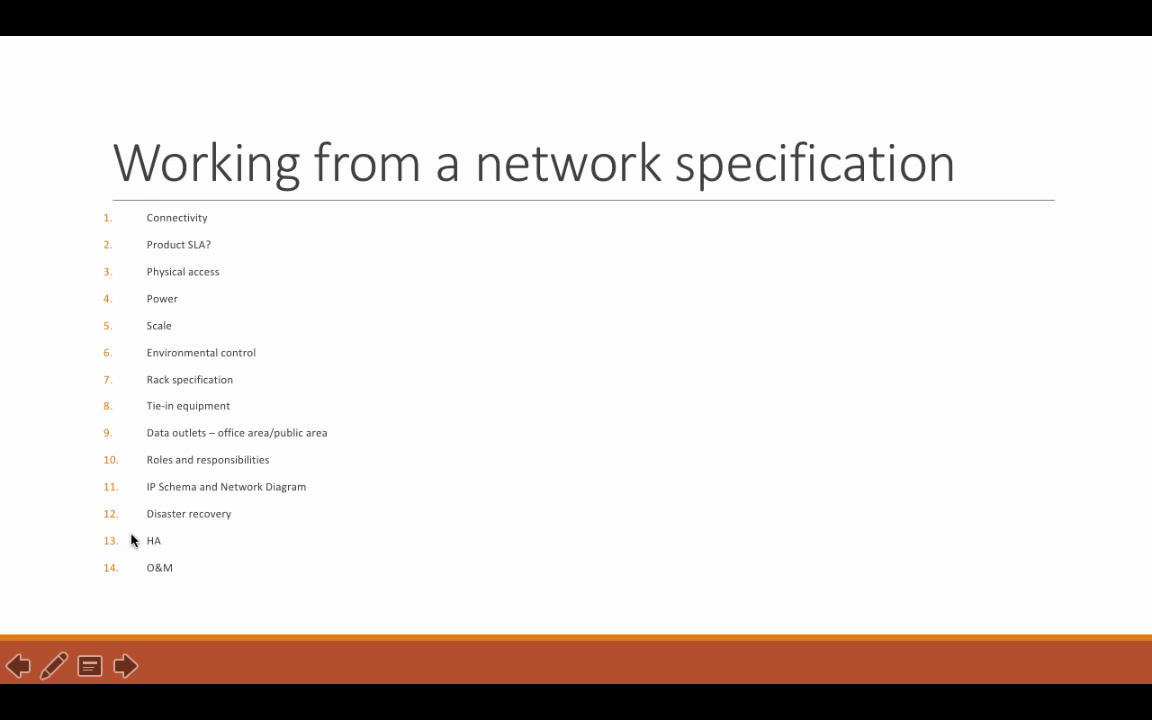
mouse_move(228, 544)
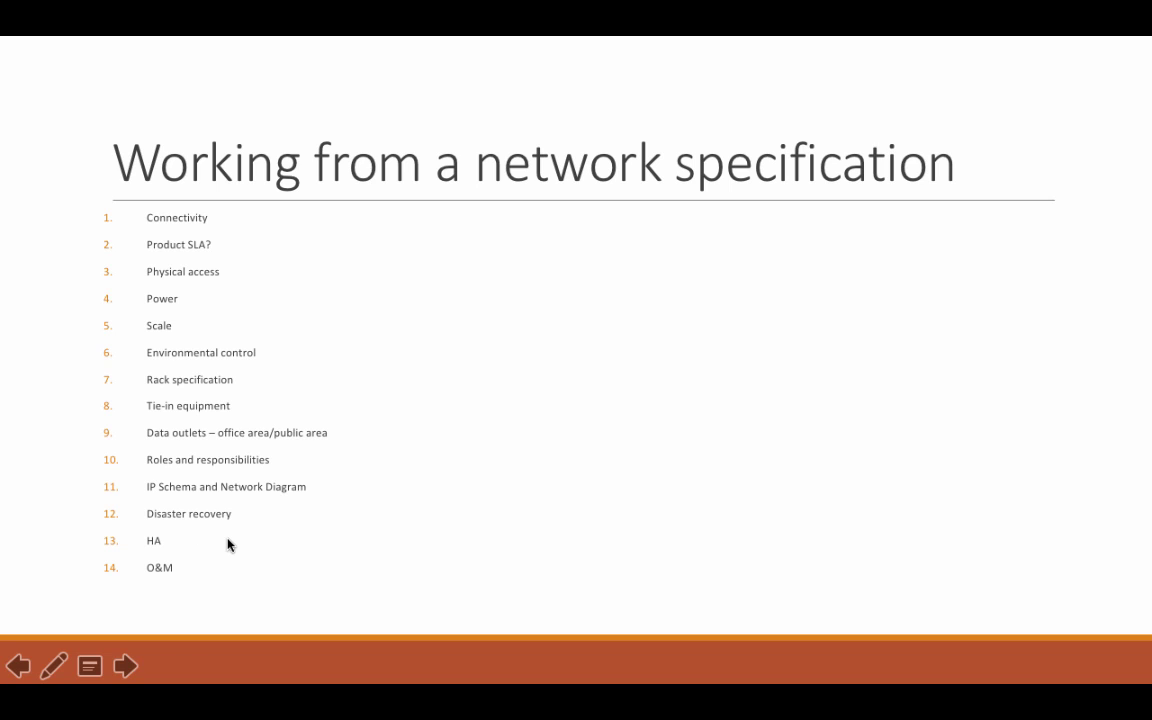
mouse_move(487, 256)
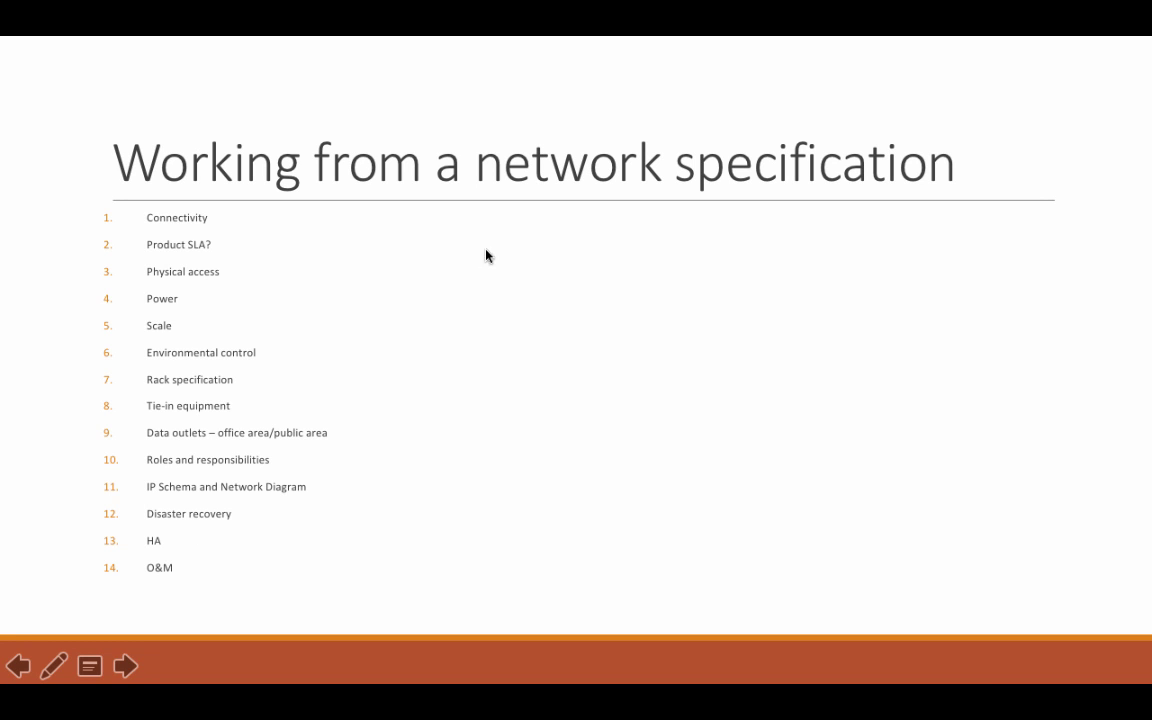
mouse_move(516, 297)
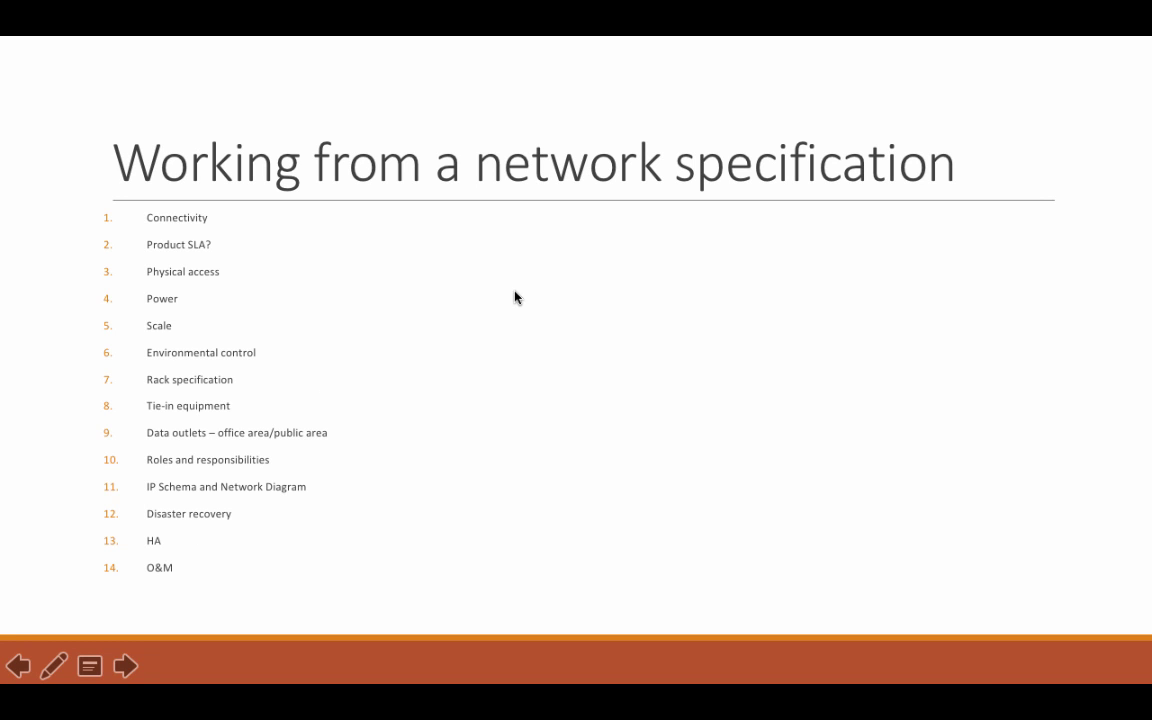